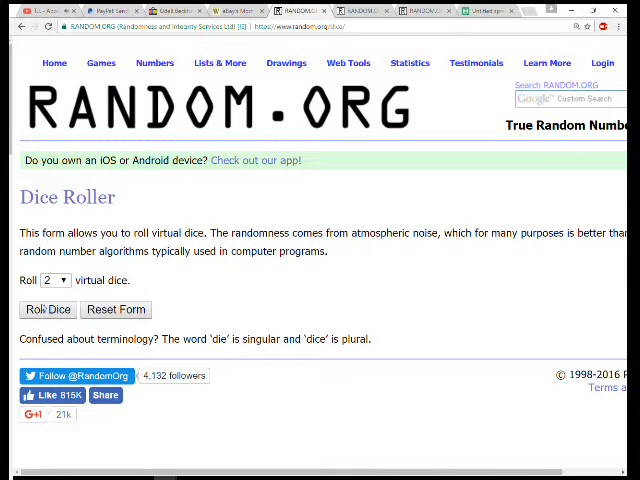
- Open the List Randomizer tool holding the eight usernames
click(48, 308)
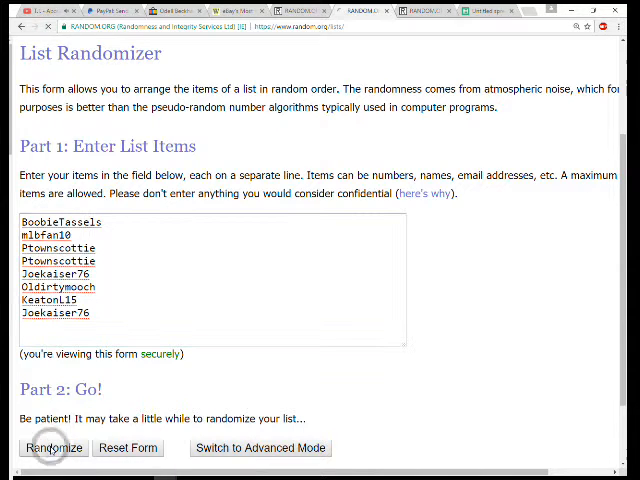
- Randomize the username list and reshuffle it five more times for a sixth random order
click(54, 448)
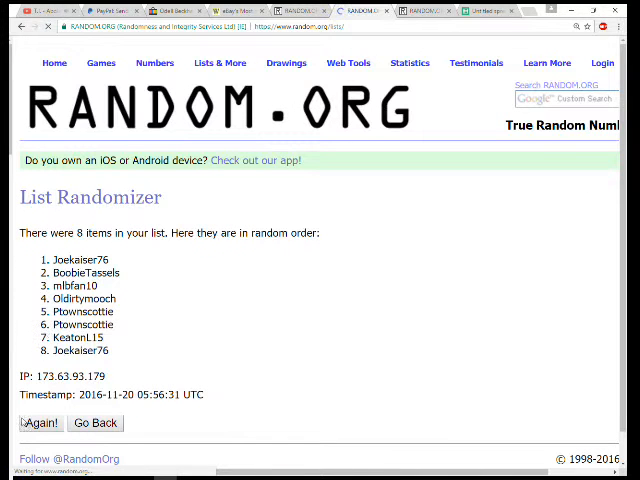
click(40, 424)
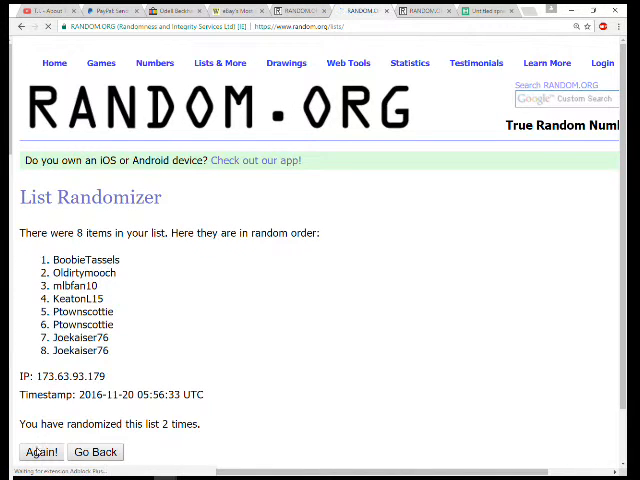
click(40, 452)
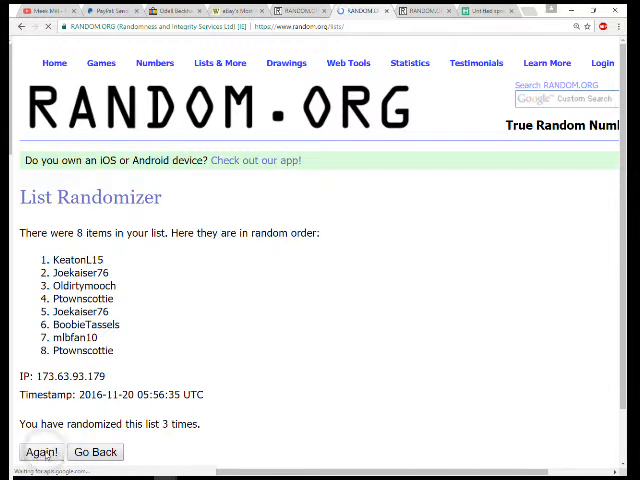
click(40, 452)
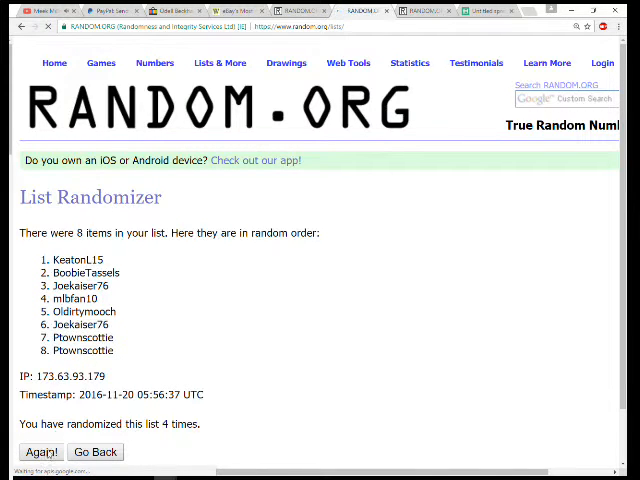
click(40, 452)
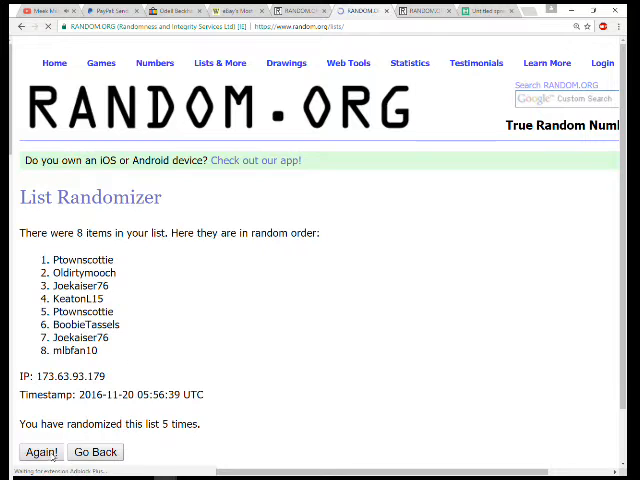
click(40, 452)
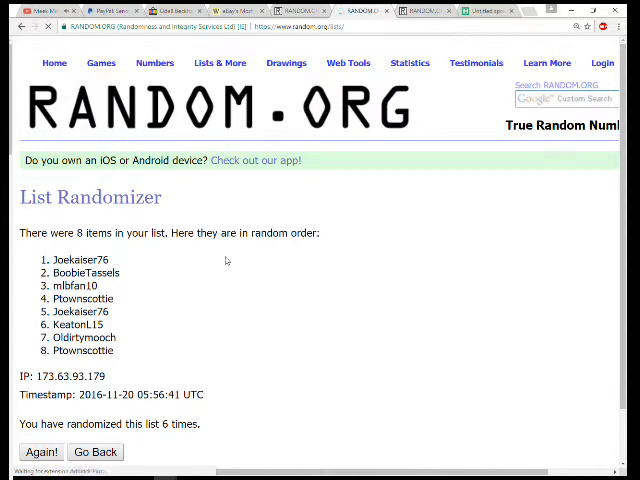
mouse_move(128, 348)
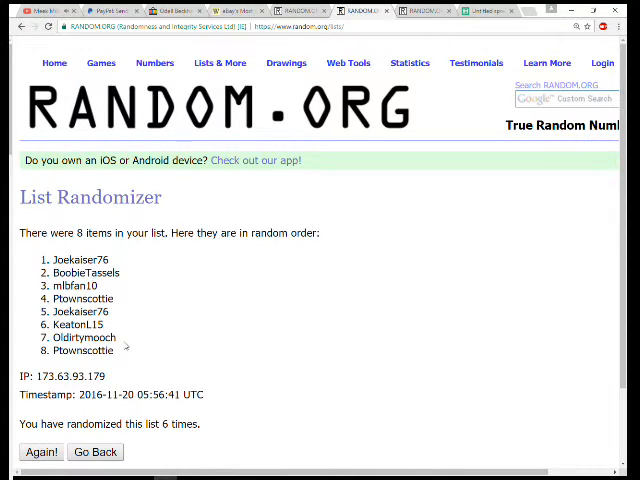
mouse_move(116, 352)
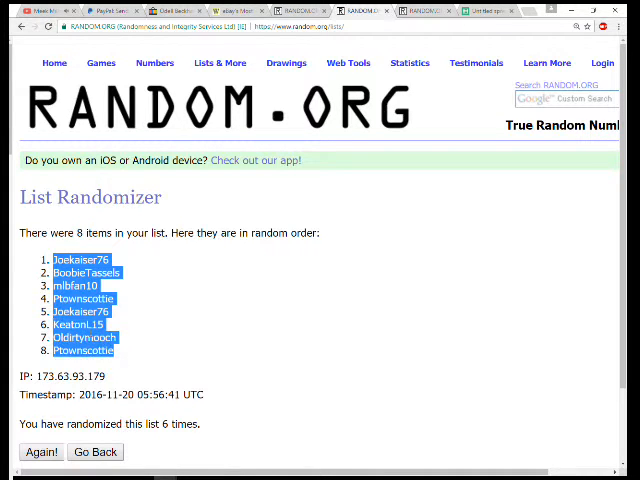
- Go back to the List Randomizer to enter the eight AFC/NFC divisions
click(408, 64)
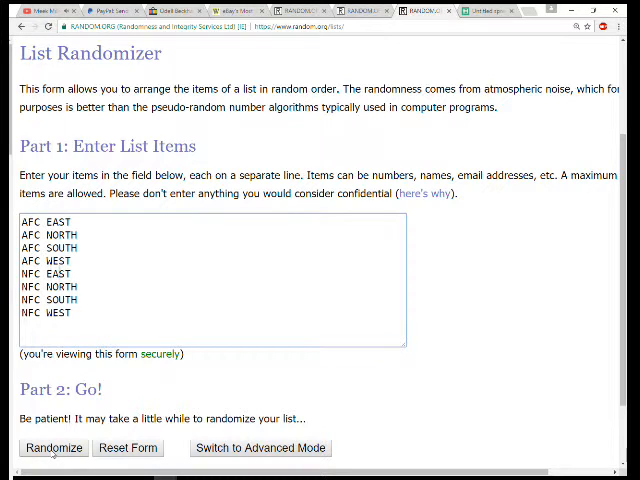
- Randomize the division list six times and copy the final shuffled order
click(54, 448)
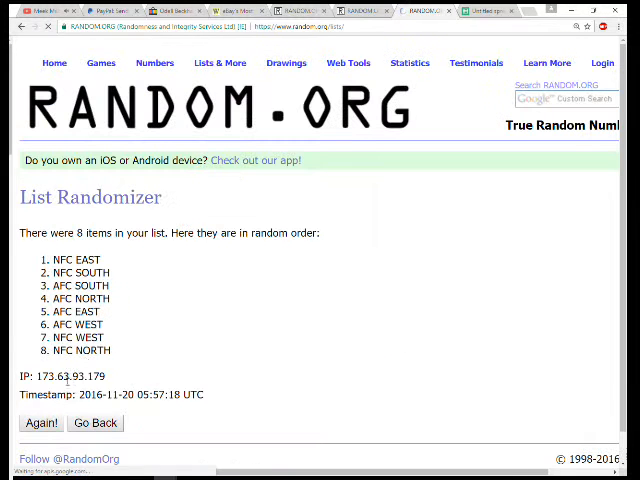
click(40, 424)
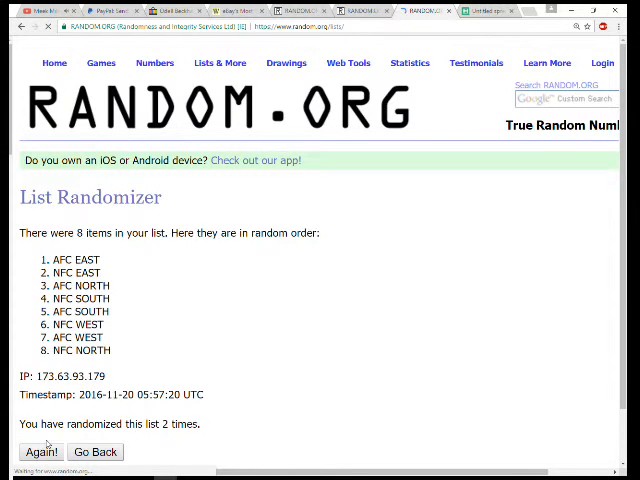
click(40, 452)
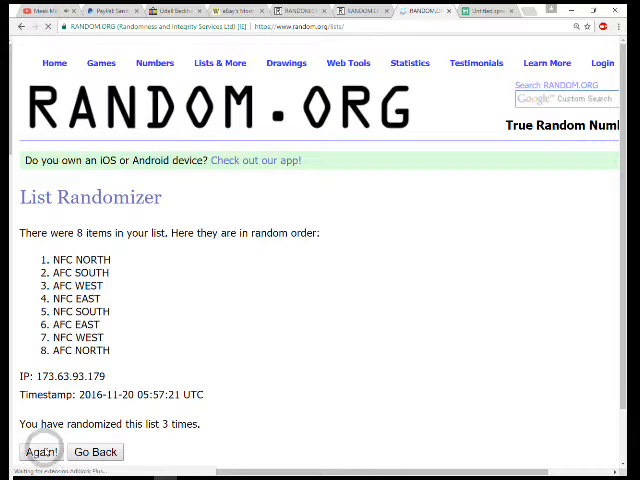
click(40, 452)
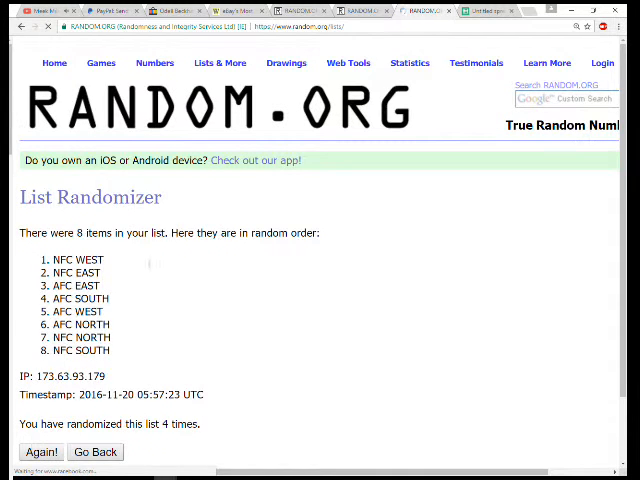
click(42, 452)
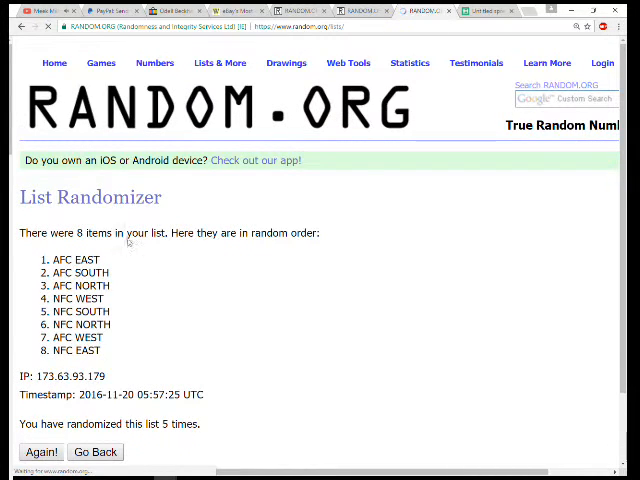
click(40, 452)
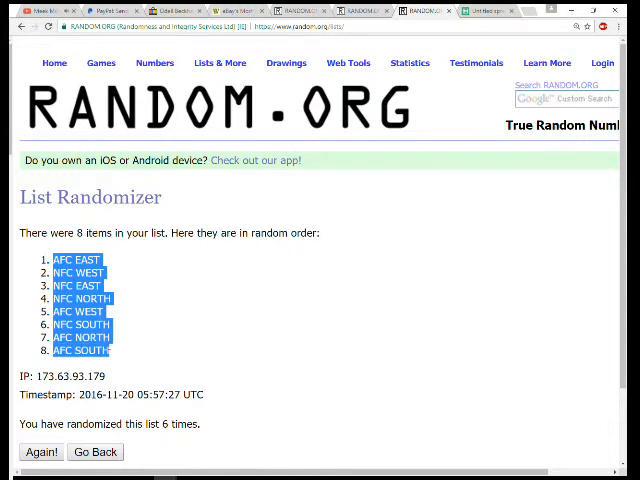
right_click(90, 320)
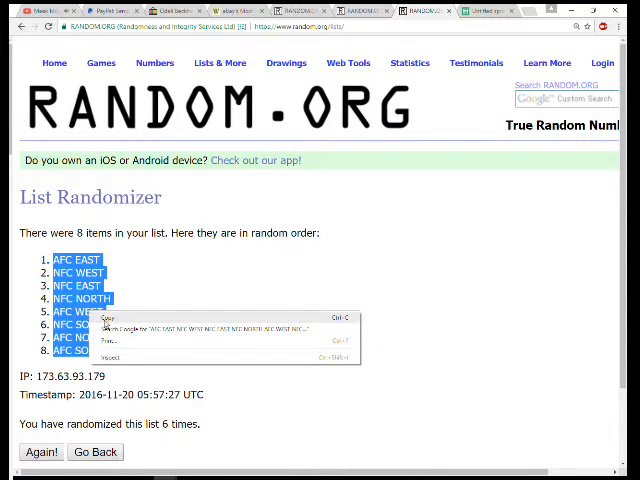
- Paste the shuffled divisions into column B beside the usernames
click(490, 12)
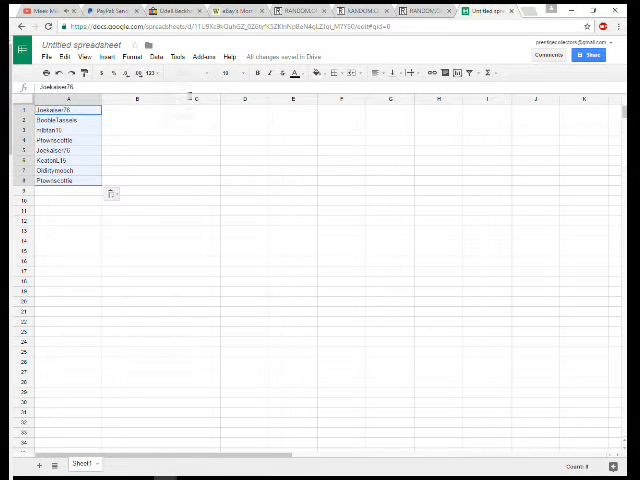
right_click(136, 110)
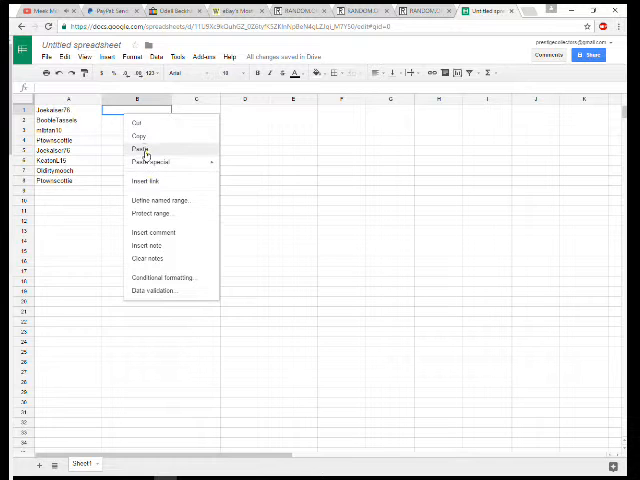
click(138, 148)
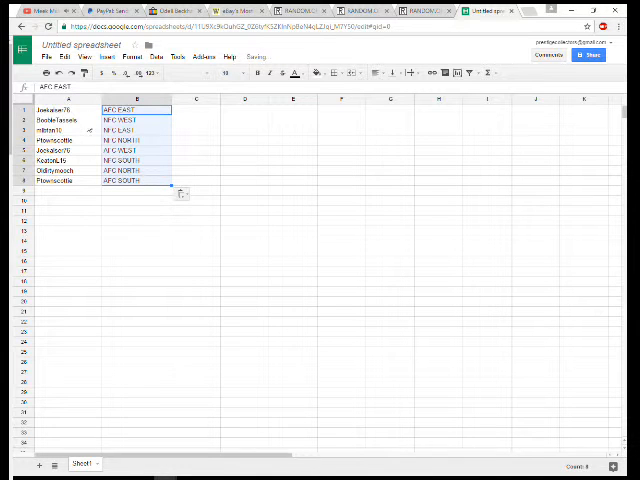
- Make the paired usernames and divisions in A1:B8 bold
click(68, 110)
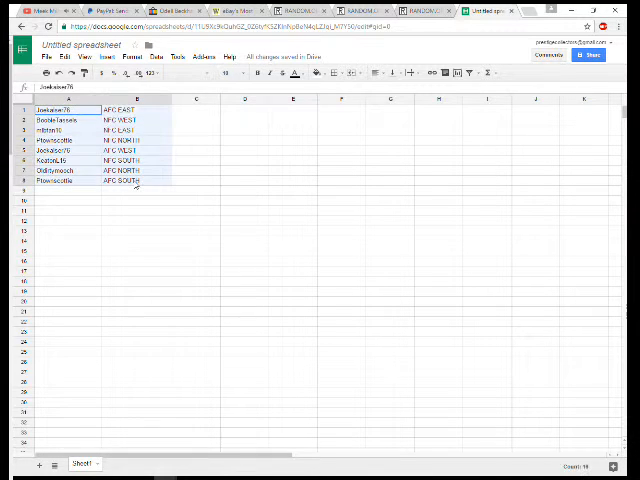
click(132, 56)
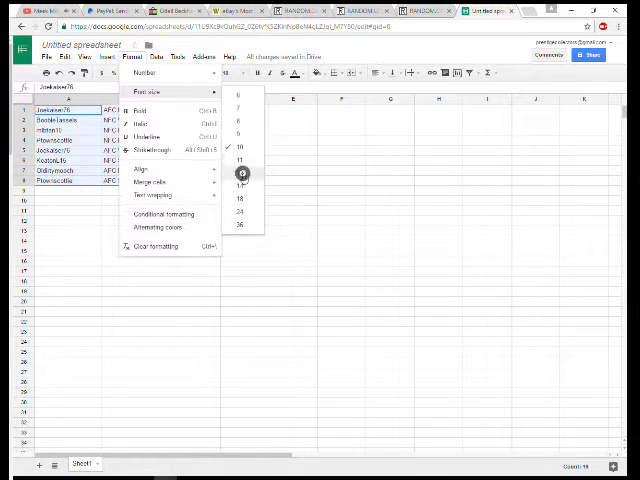
click(240, 172)
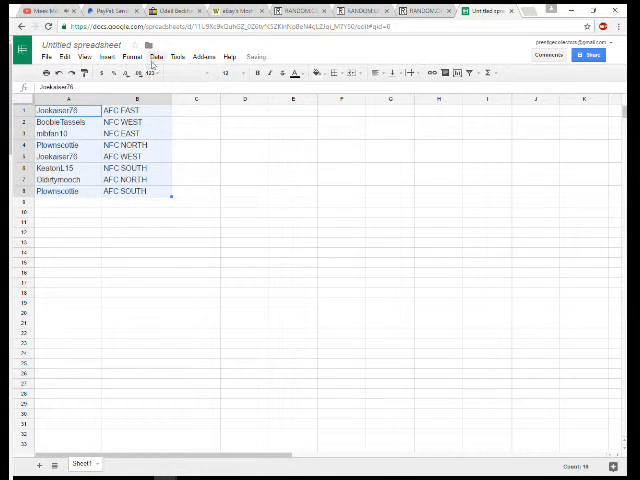
click(140, 268)
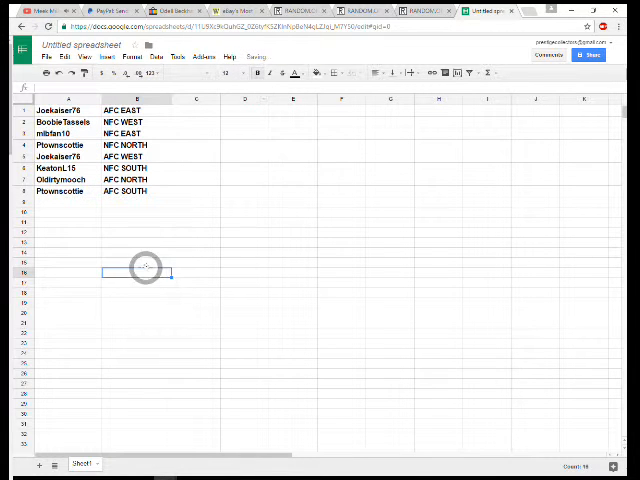